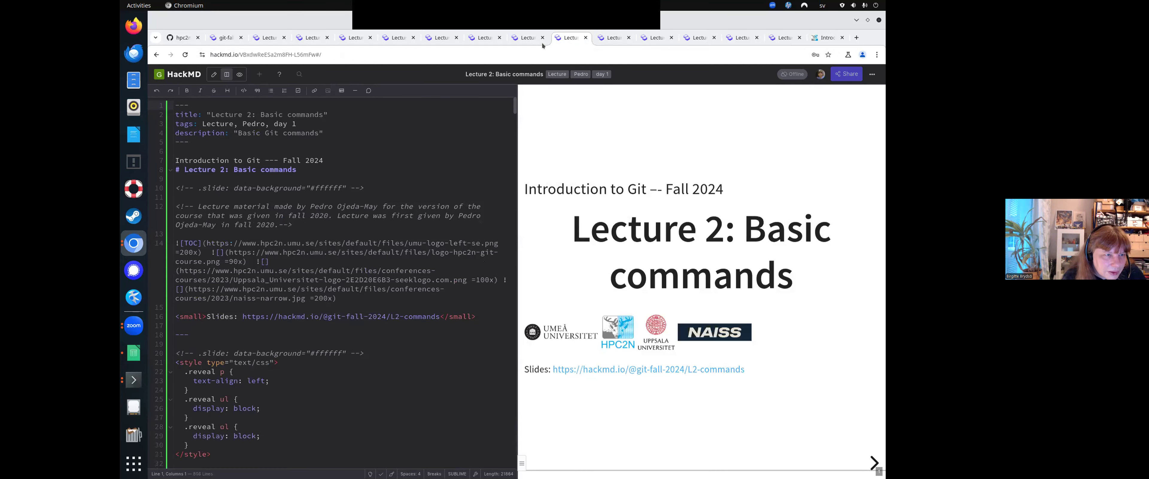
Preview the Lecture 1 note as a full-page slide show via Share's Slide mode.
left_click(528, 38)
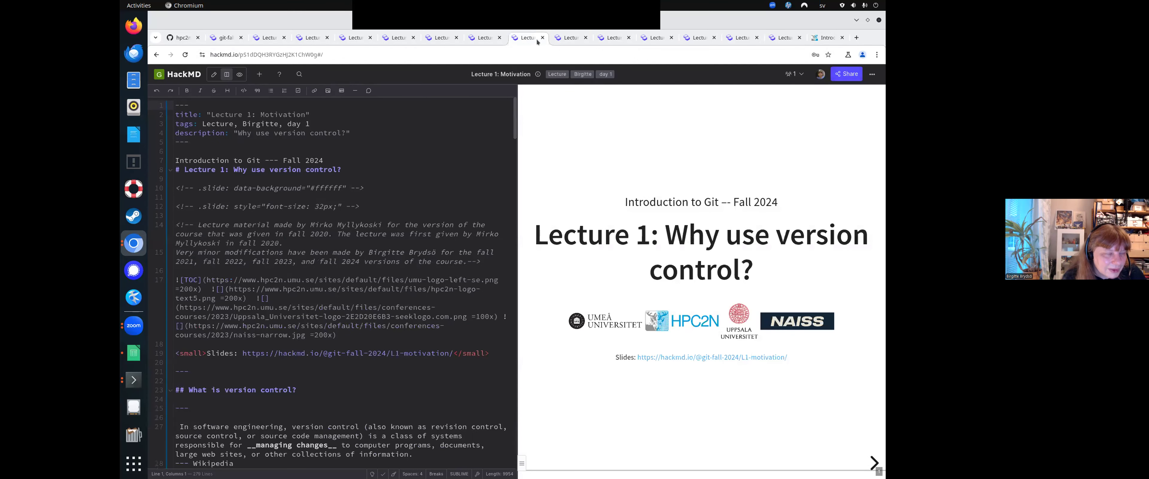
left_click(846, 74)
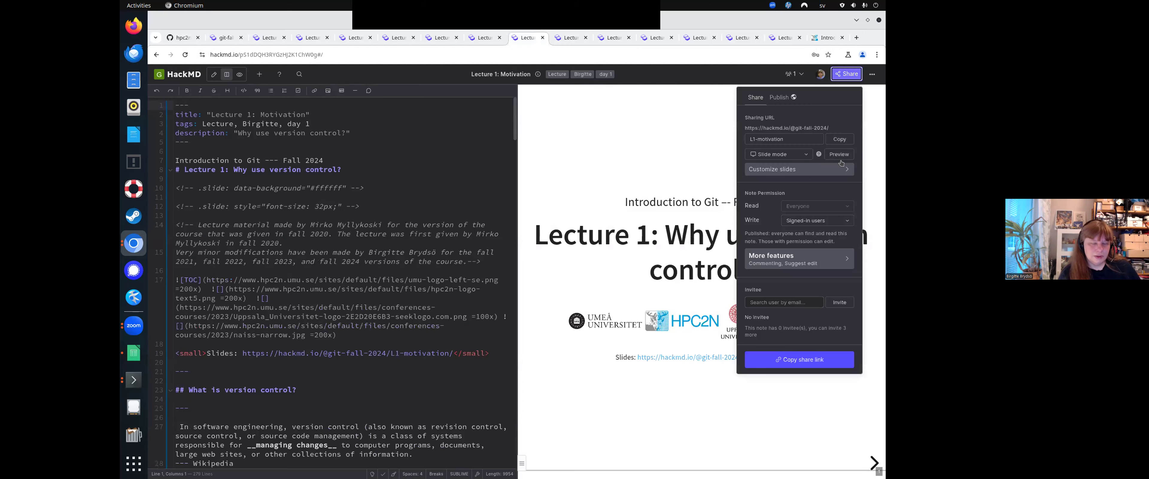
left_click(839, 155)
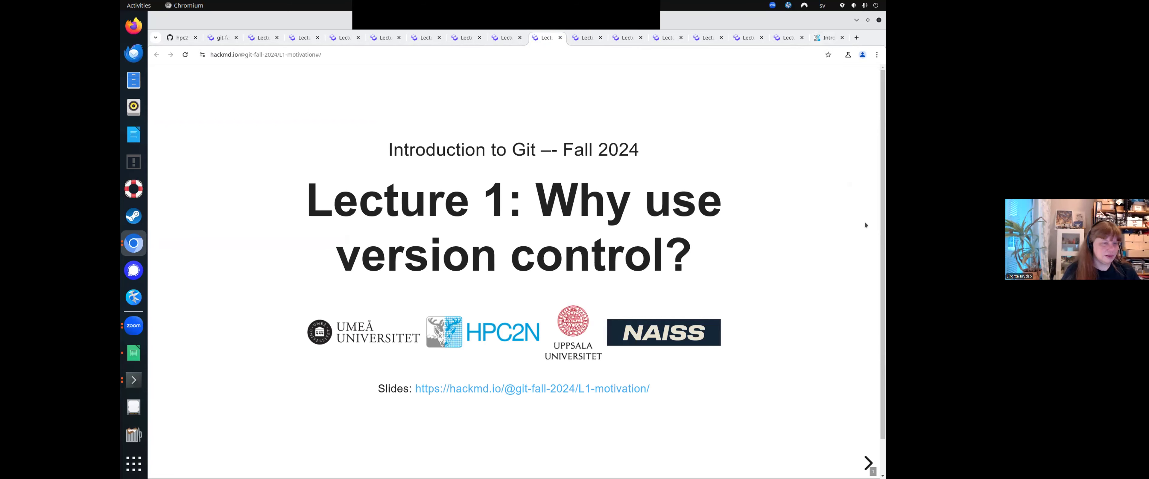
Advance through the definition, Wikipedia and VCS slides to 'Why use version control?'.
left_click(868, 464)
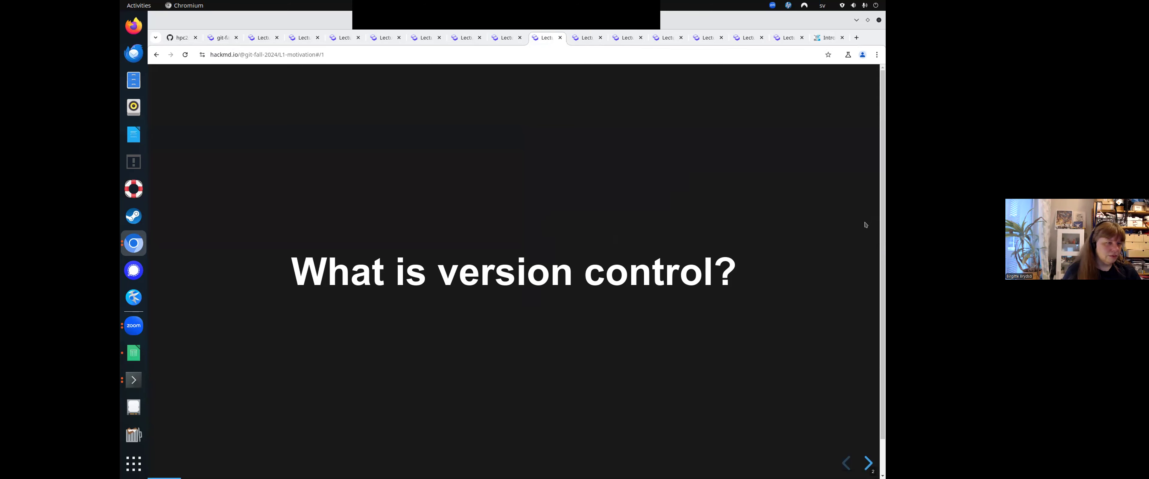
left_click(868, 465)
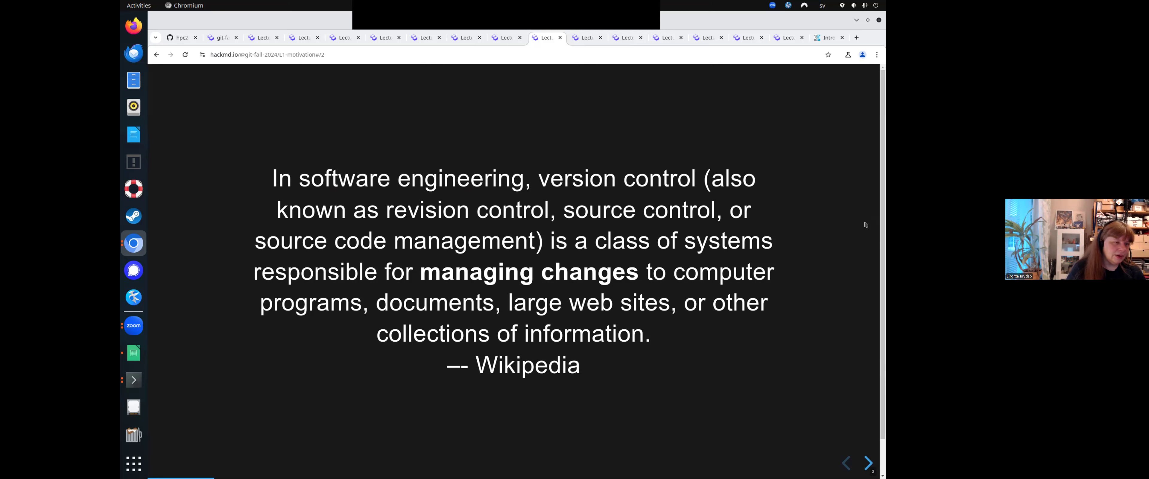
left_click(867, 467)
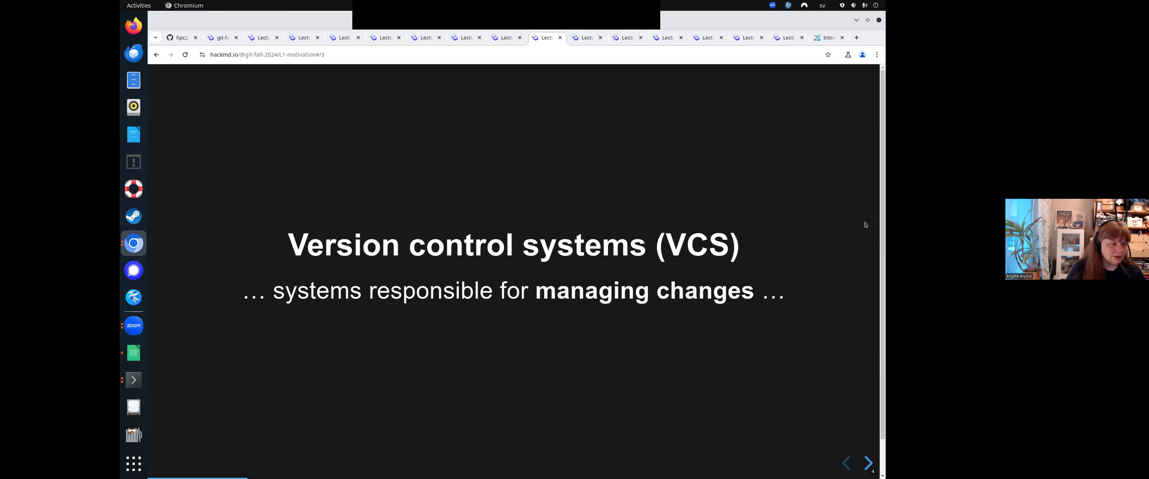
left_click(868, 465)
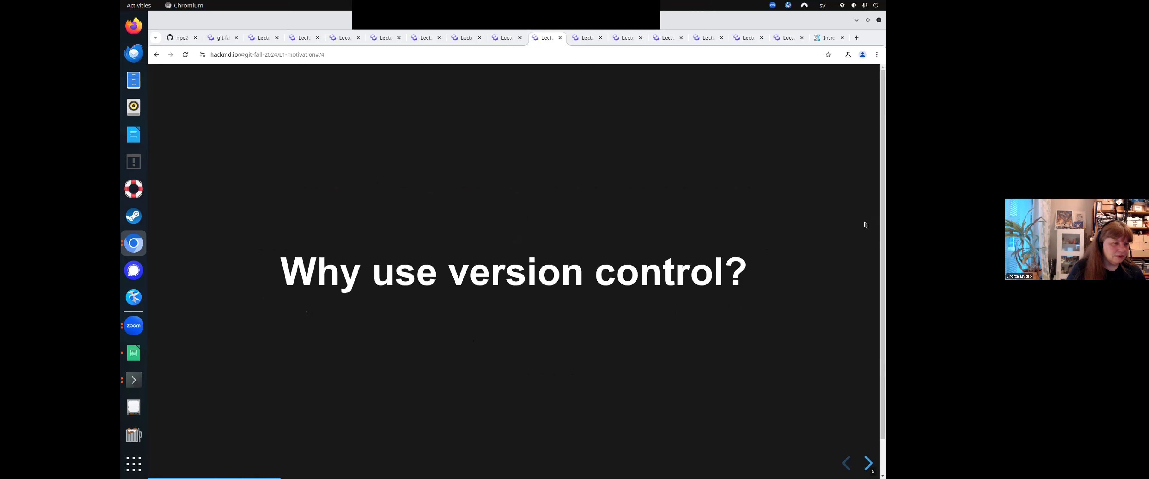
Show the ideal linear development slide with all its points revealed.
left_click(868, 464)
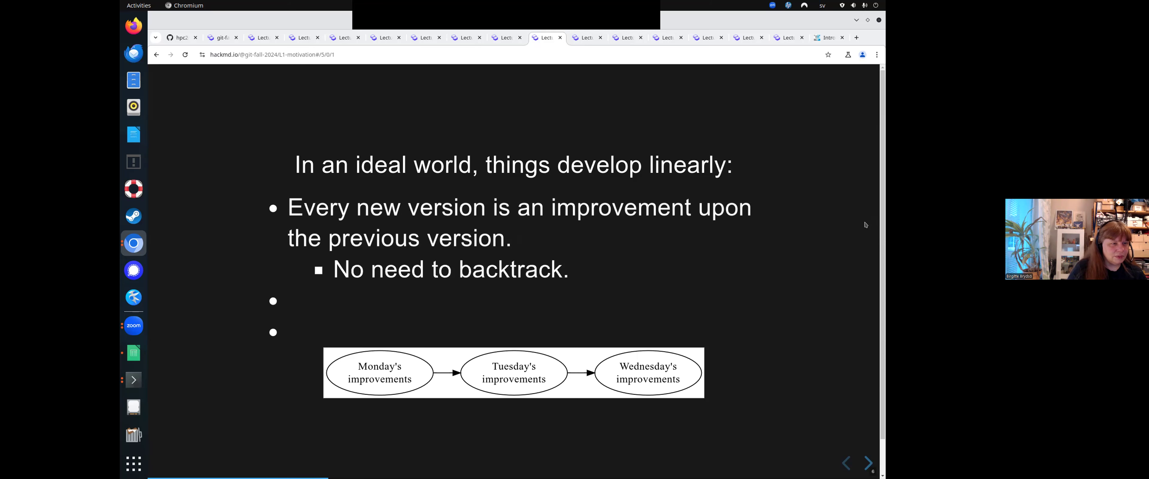
left_click(868, 462)
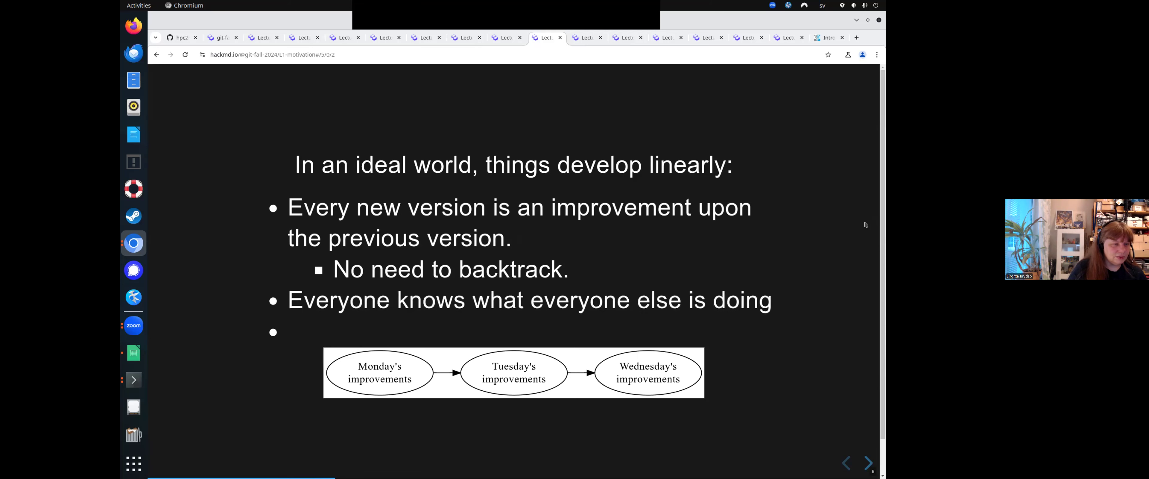
left_click(868, 465)
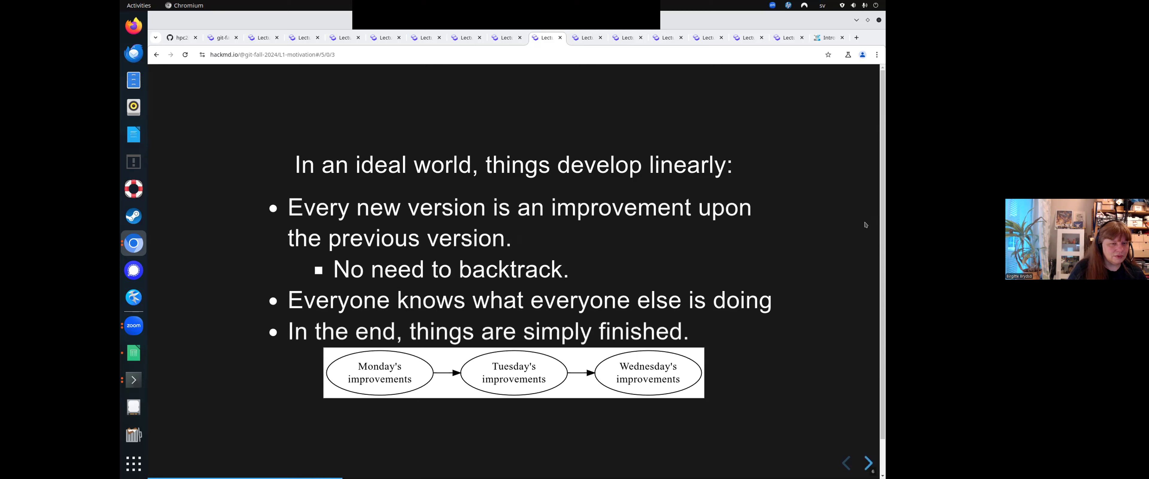
mouse_move(724, 380)
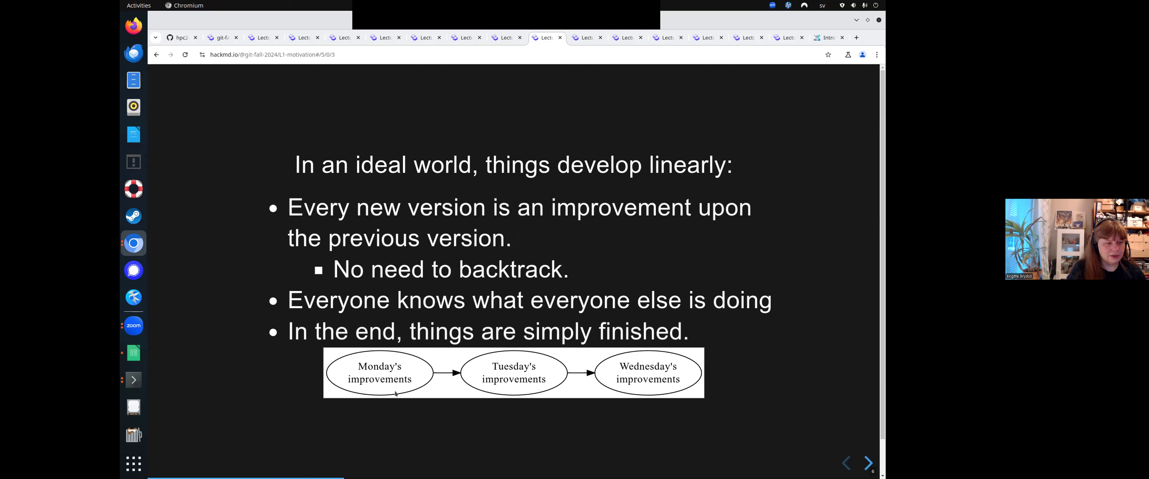
mouse_move(767, 316)
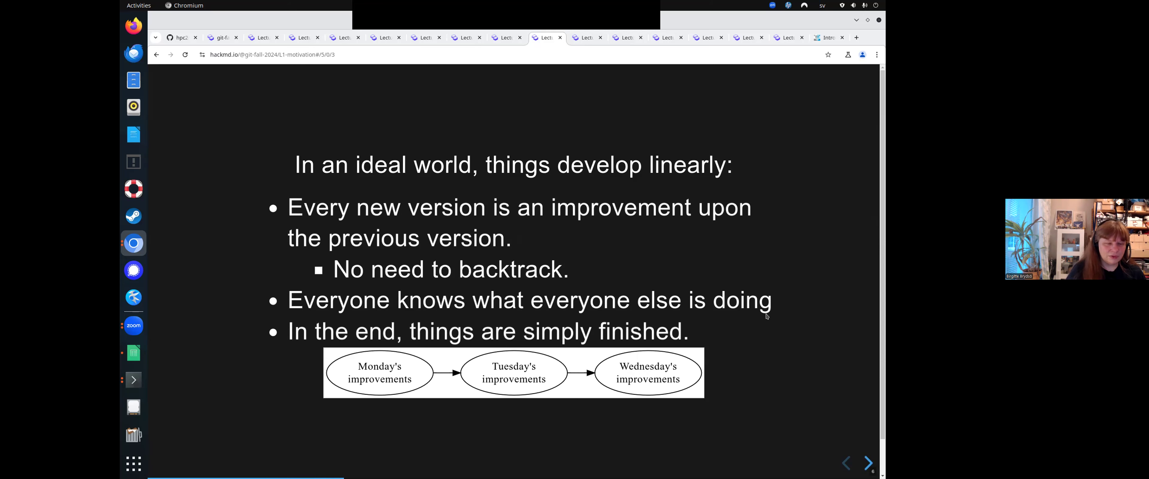
Step through the real-world non-linear development slide to 'Going back to an earlier version'.
left_click(868, 465)
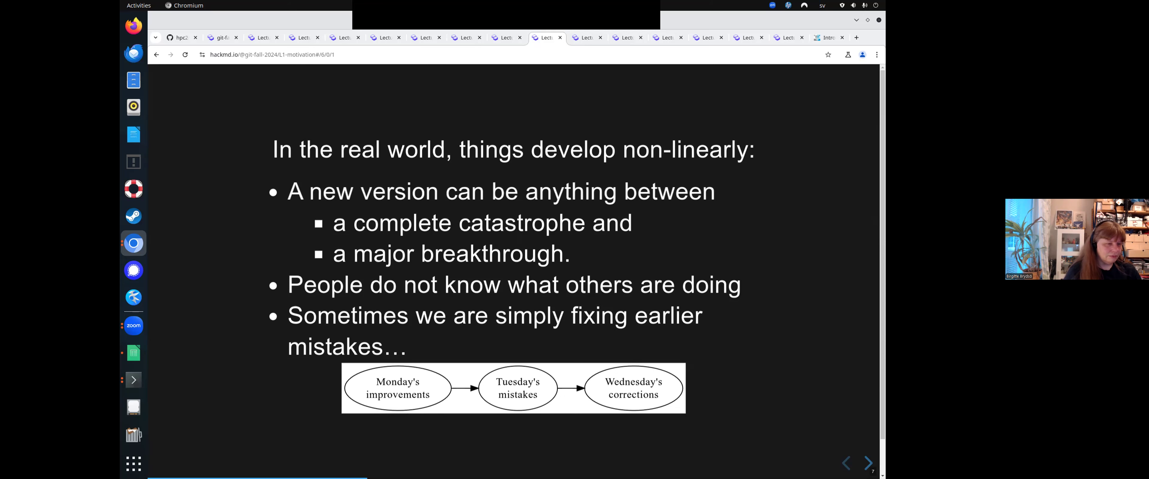
left_click(868, 464)
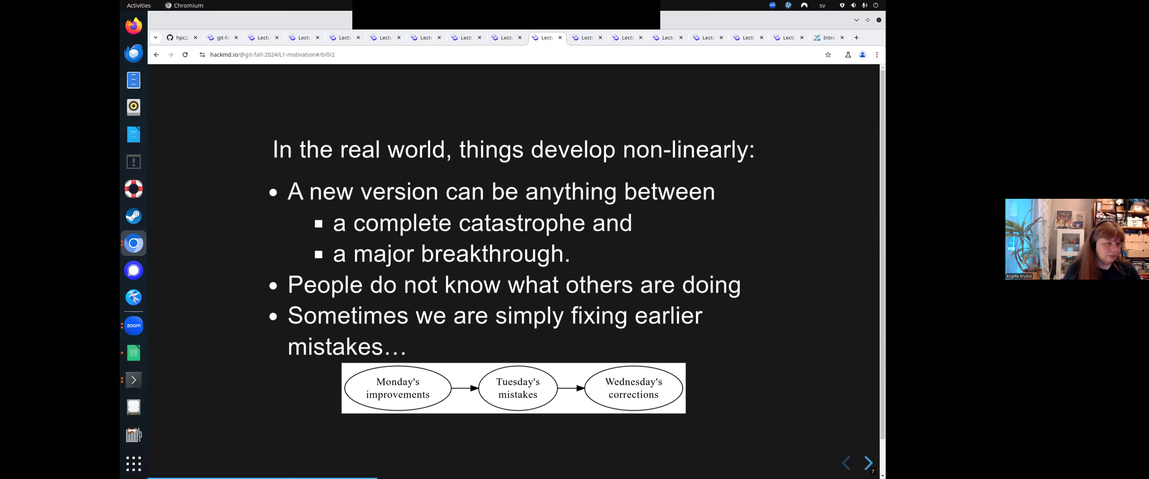
left_click(867, 463)
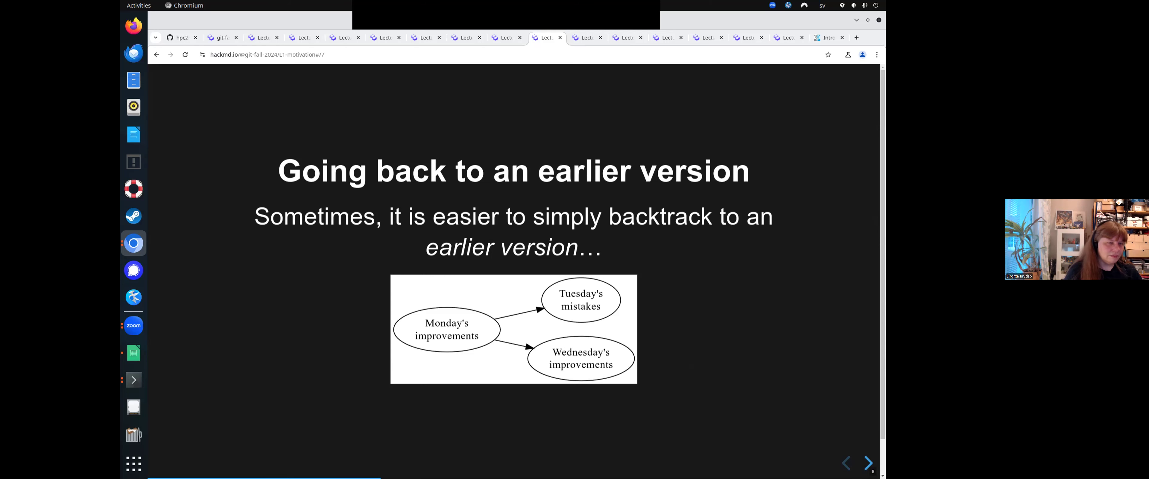
Reveal the 'Where is this earlier version?' list, then reach 'Challenges and obstacles'.
left_click(868, 464)
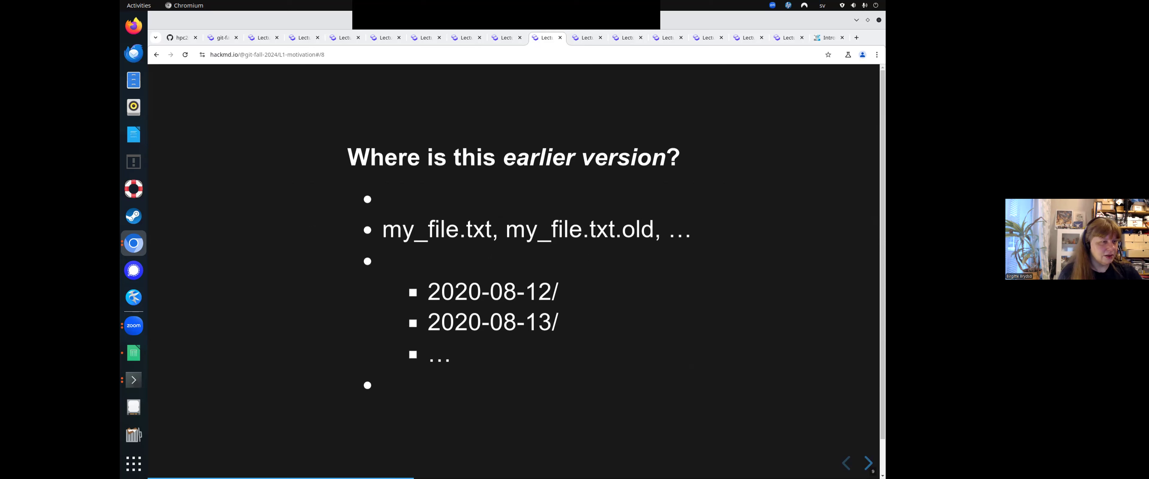
left_click(868, 463)
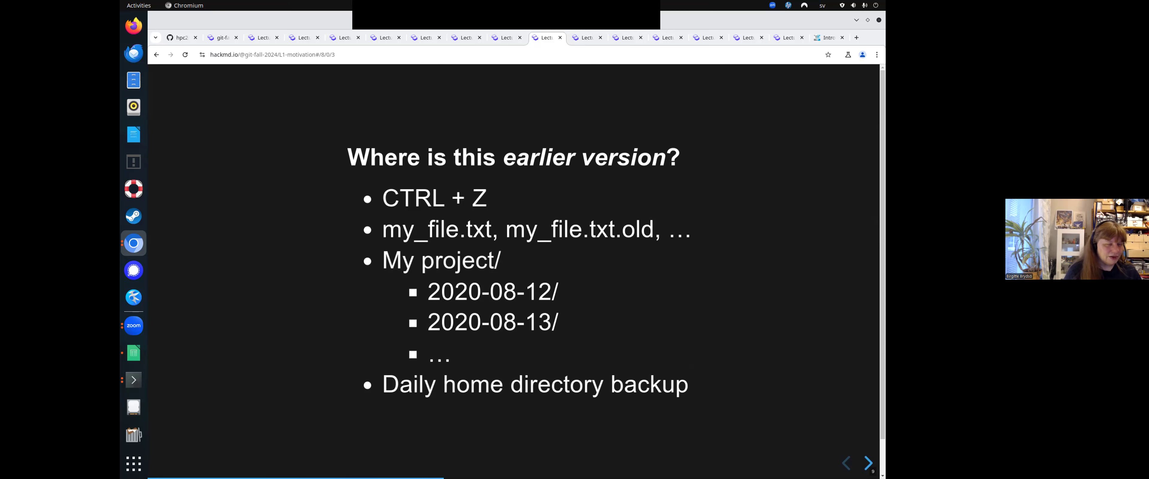
left_click(868, 464)
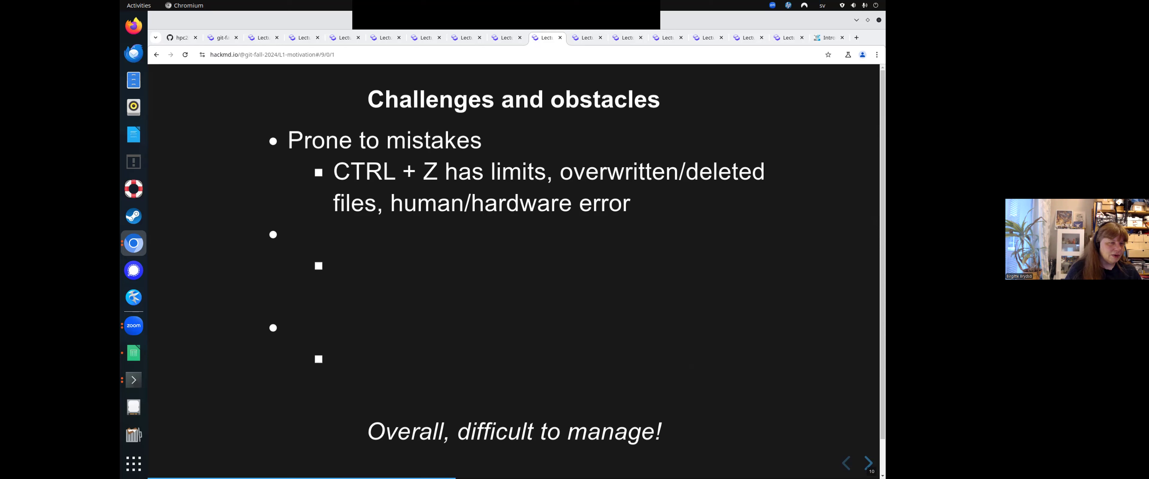
Reveal the How much to save, space, organizing and differences points, then reach the granularity slide.
left_click(868, 465)
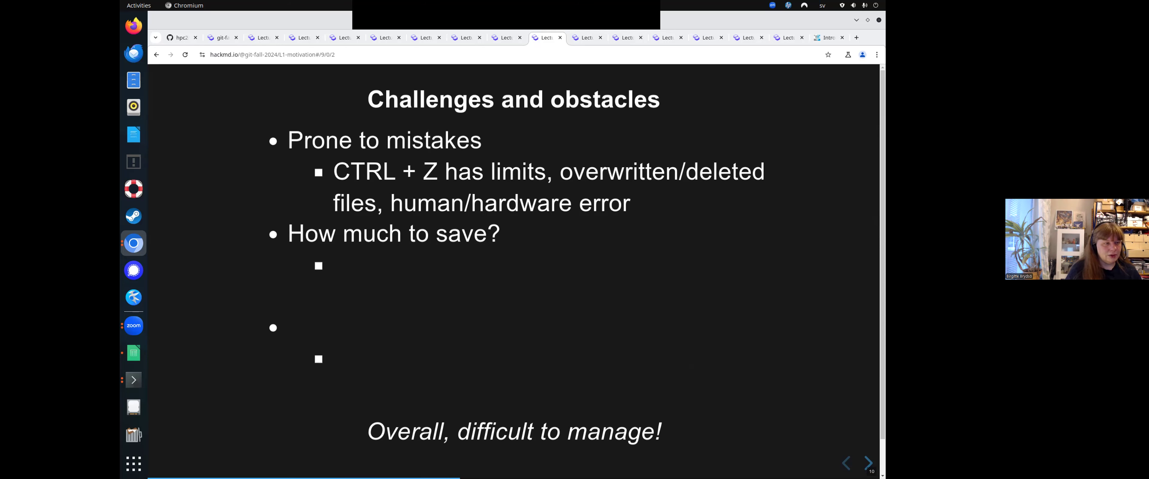
left_click(868, 463)
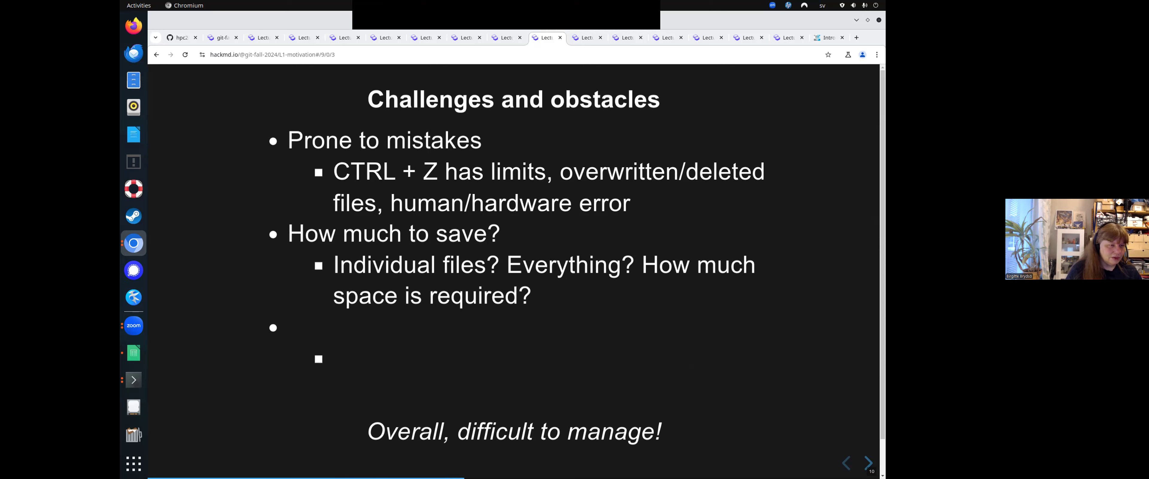
left_click(868, 463)
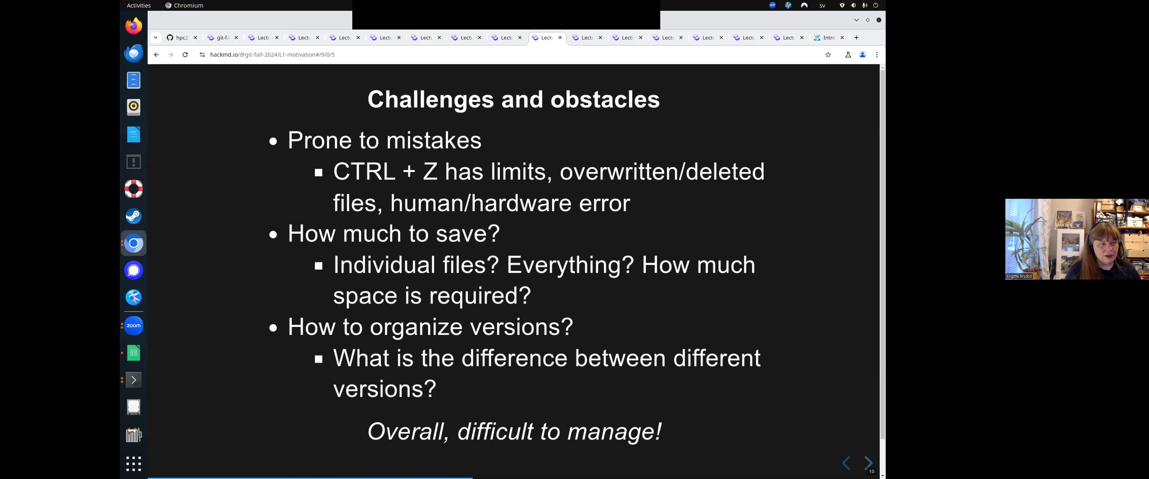
left_click(867, 464)
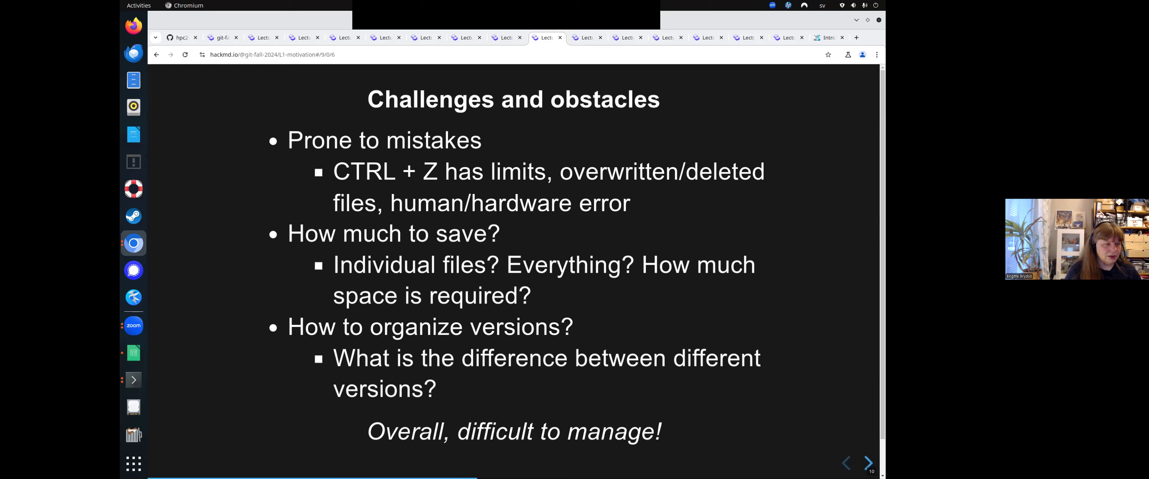
left_click(868, 465)
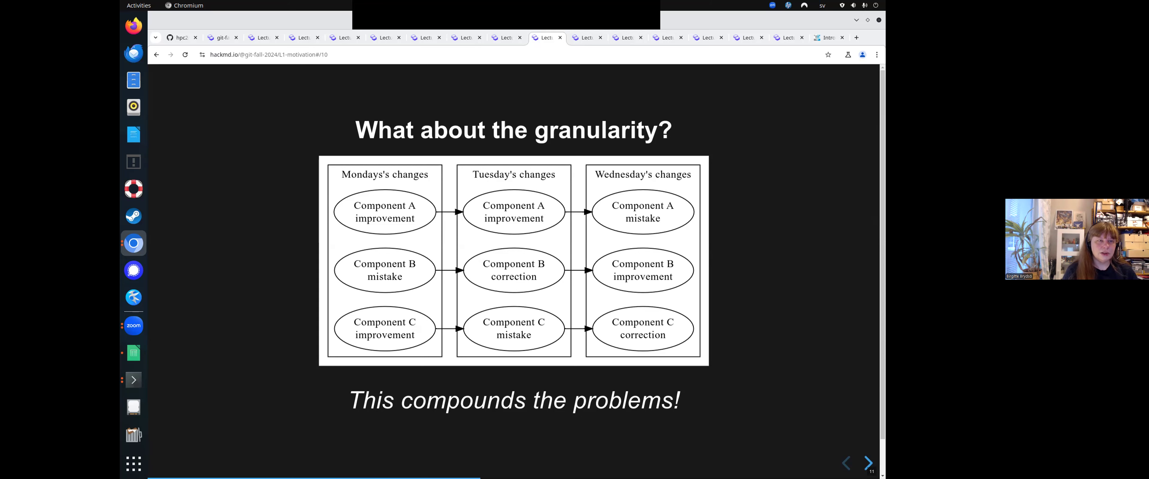
Show 'How does VCS solve this?' with the snapshot and metadata points revealed.
left_click(868, 464)
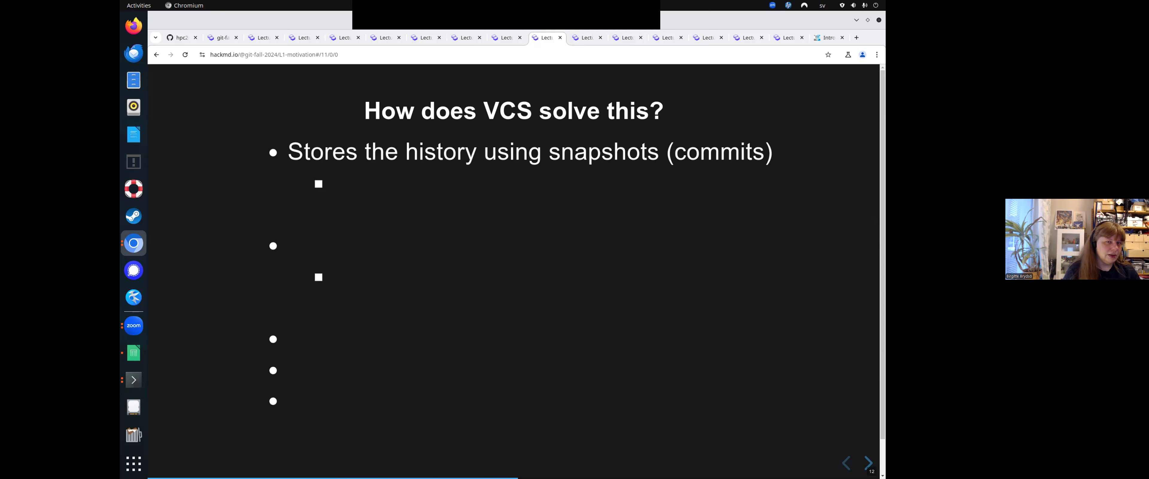
mouse_move(766, 312)
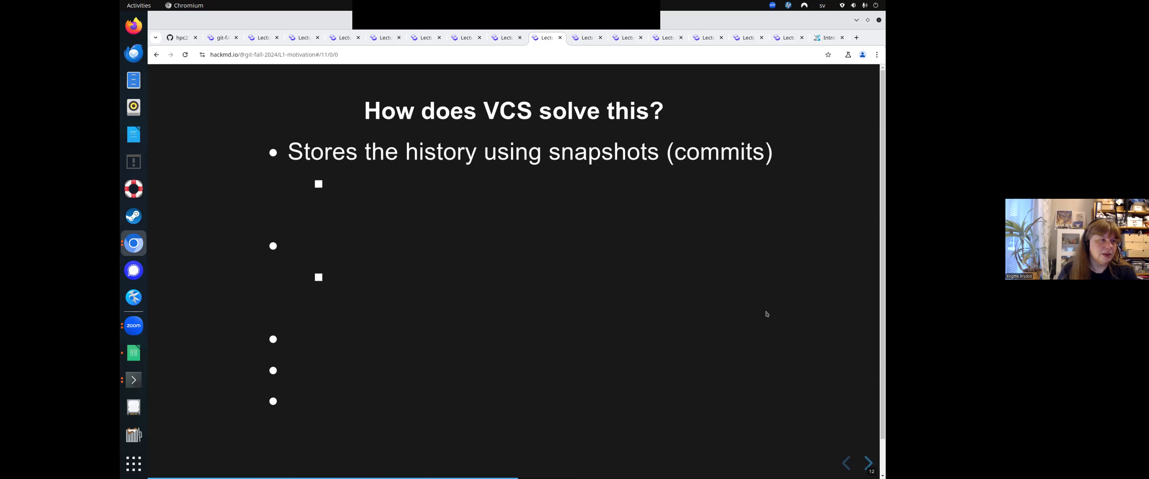
mouse_move(385, 20)
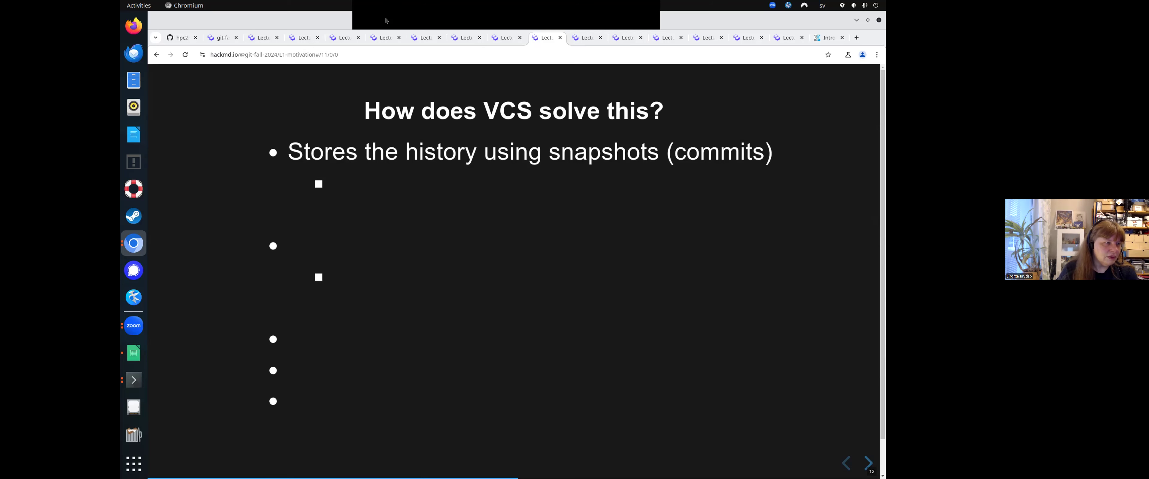
left_click(868, 462)
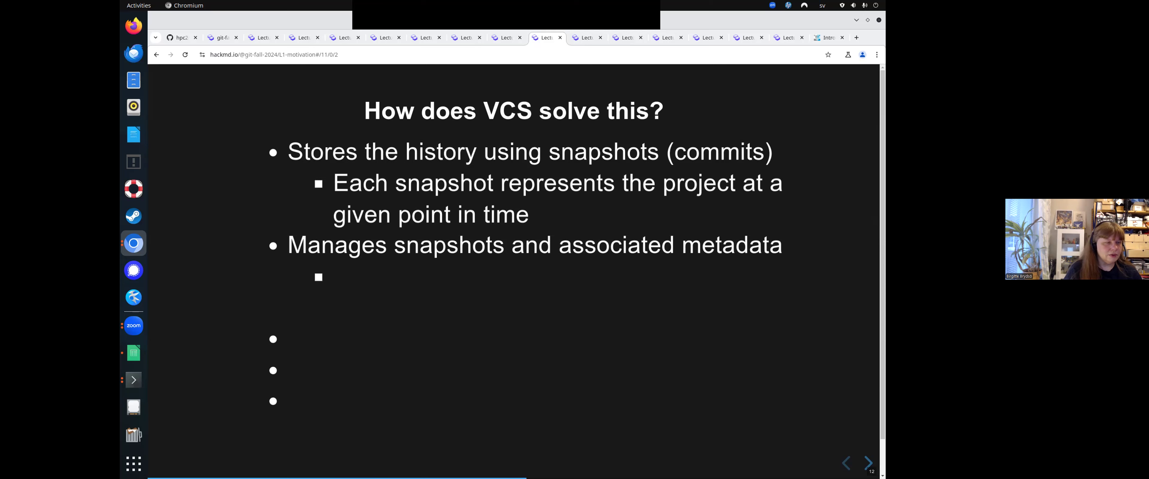
left_click(868, 464)
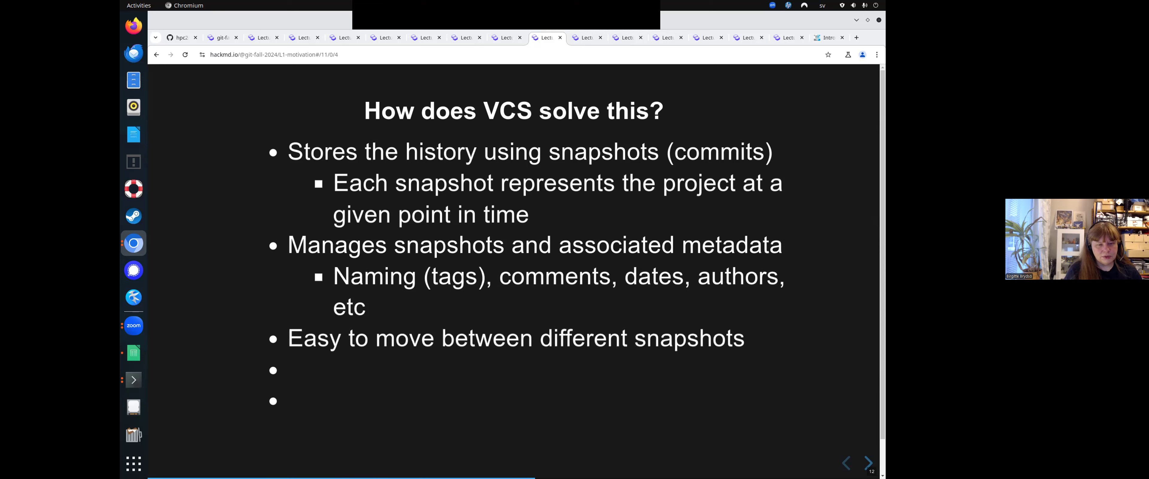
Reveal the granularity and final points, then reach the 'Comparing and joining' slide.
left_click(868, 464)
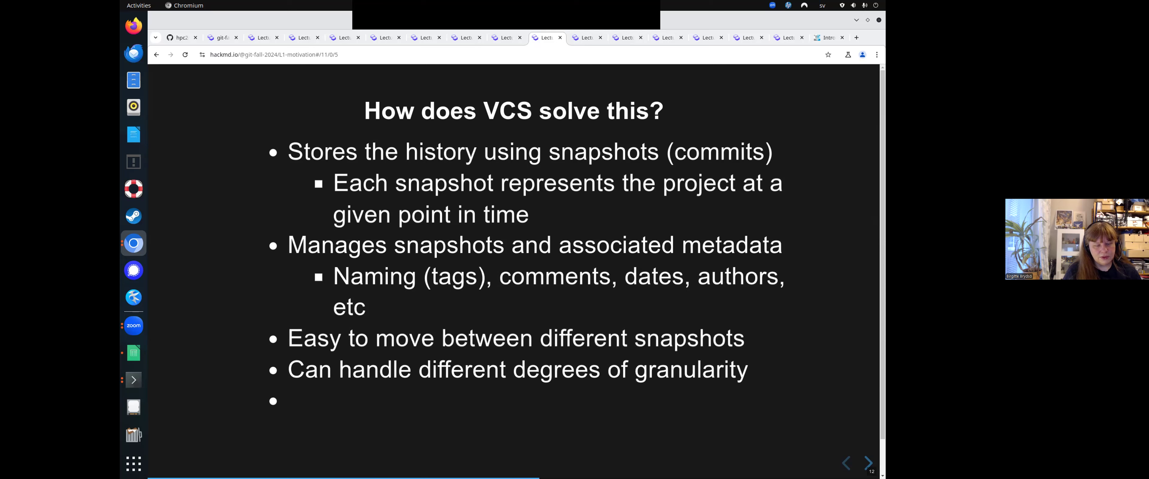
left_click(867, 463)
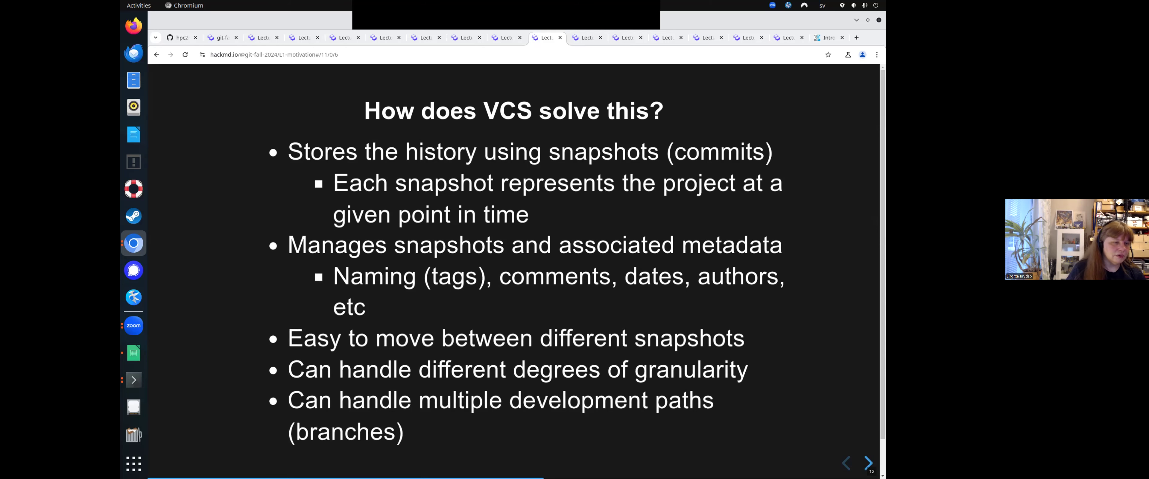
left_click(868, 465)
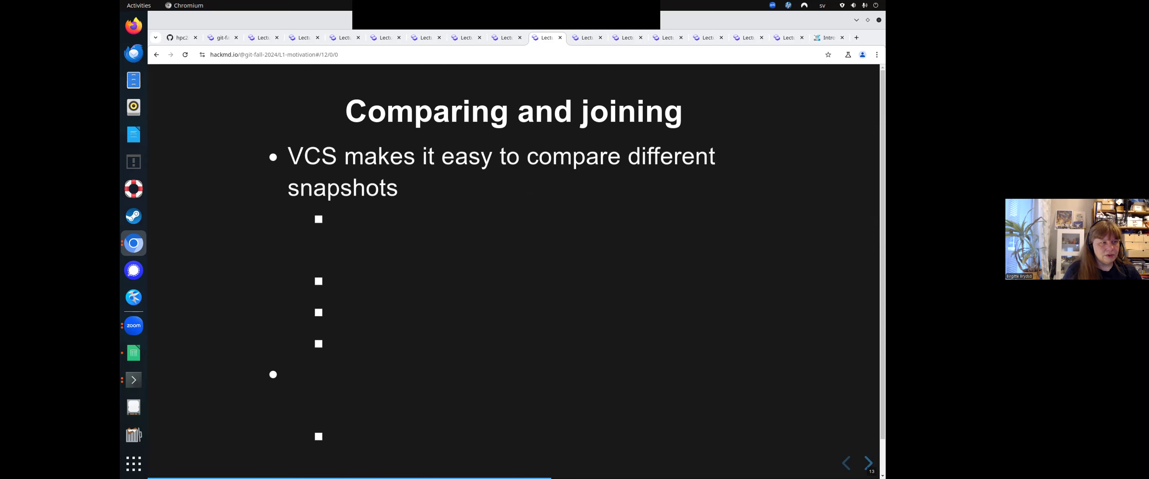
Reveal named revisions, diff, search, bisection and experimenting points, then reach Collaboration.
left_click(868, 464)
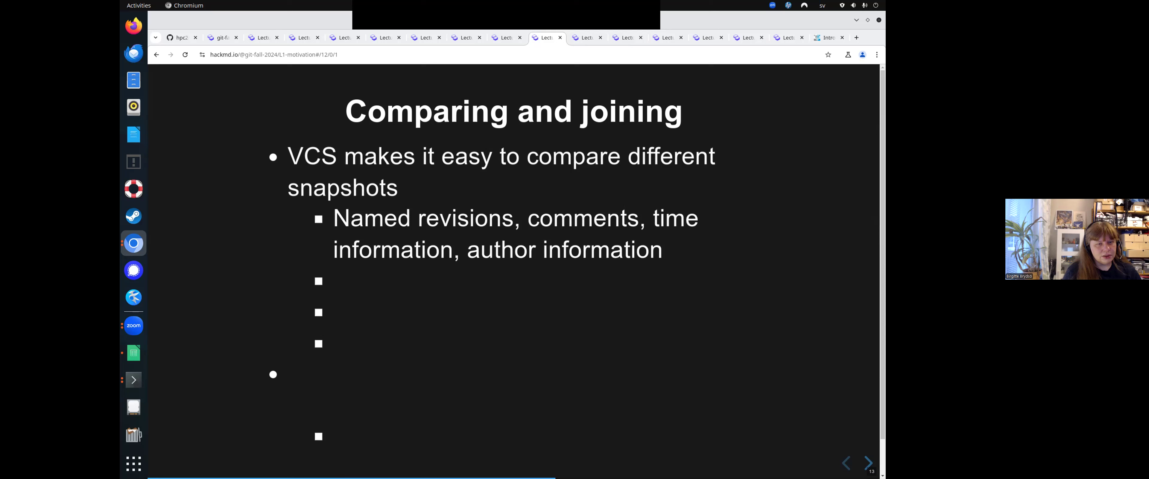
left_click(868, 463)
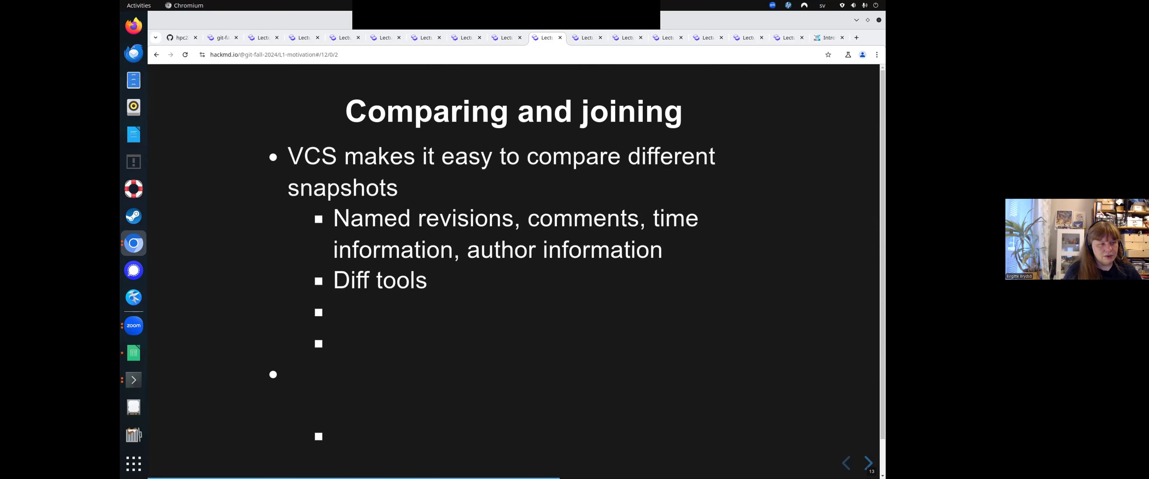
left_click(868, 463)
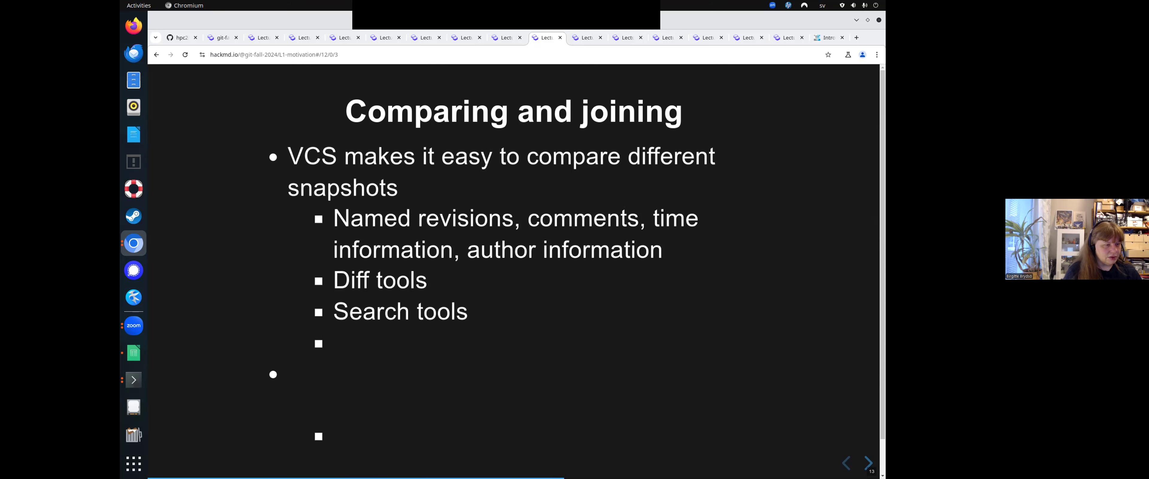
left_click(868, 464)
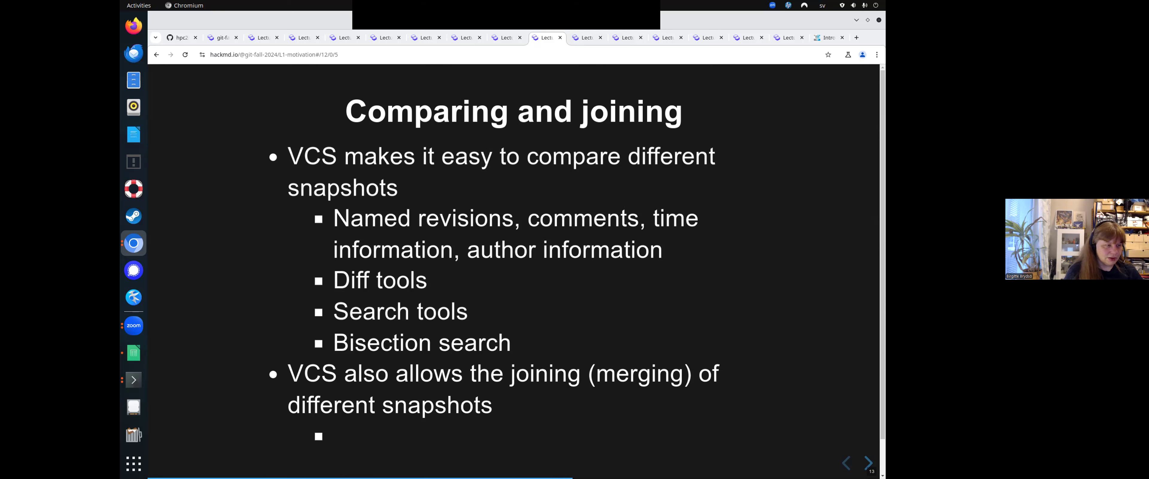
left_click(868, 465)
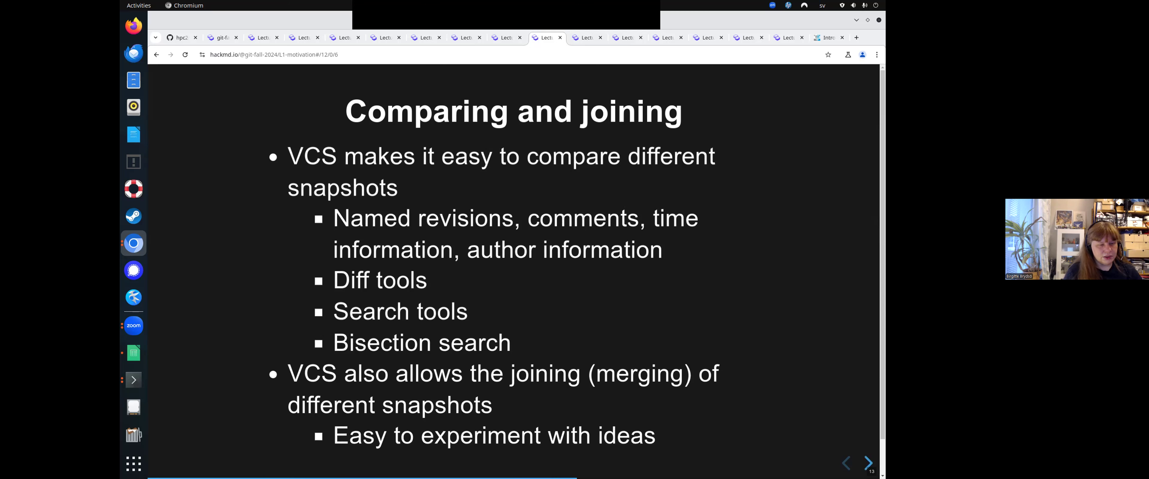
left_click(868, 465)
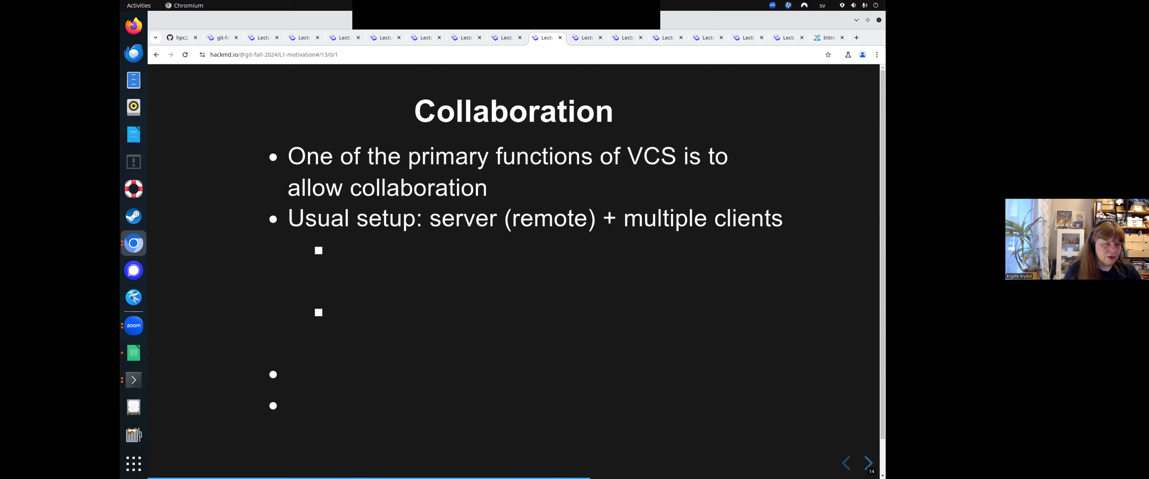
Reveal the pushing, tracking, remedying and merging points, then reach the Backup slide.
left_click(868, 464)
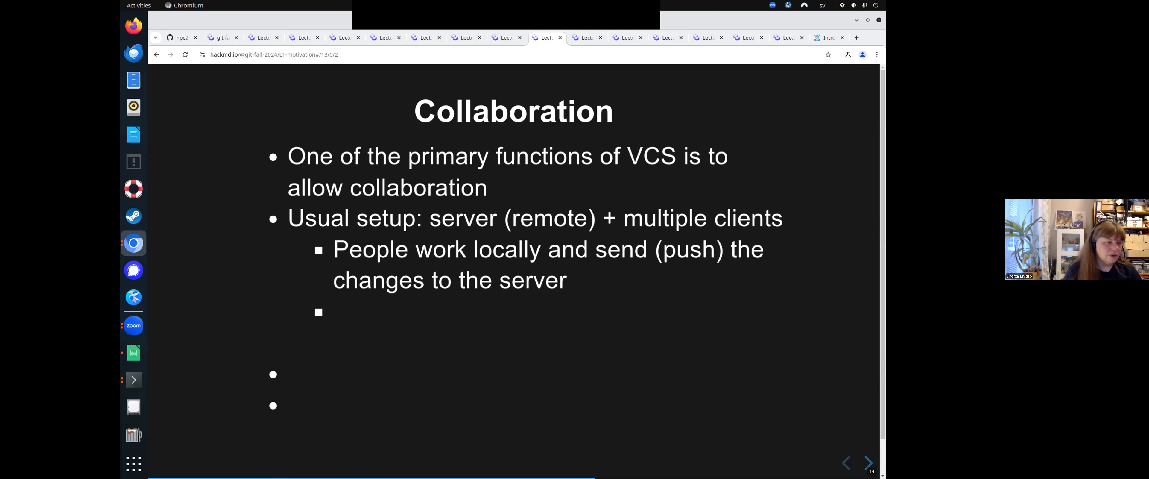
left_click(868, 462)
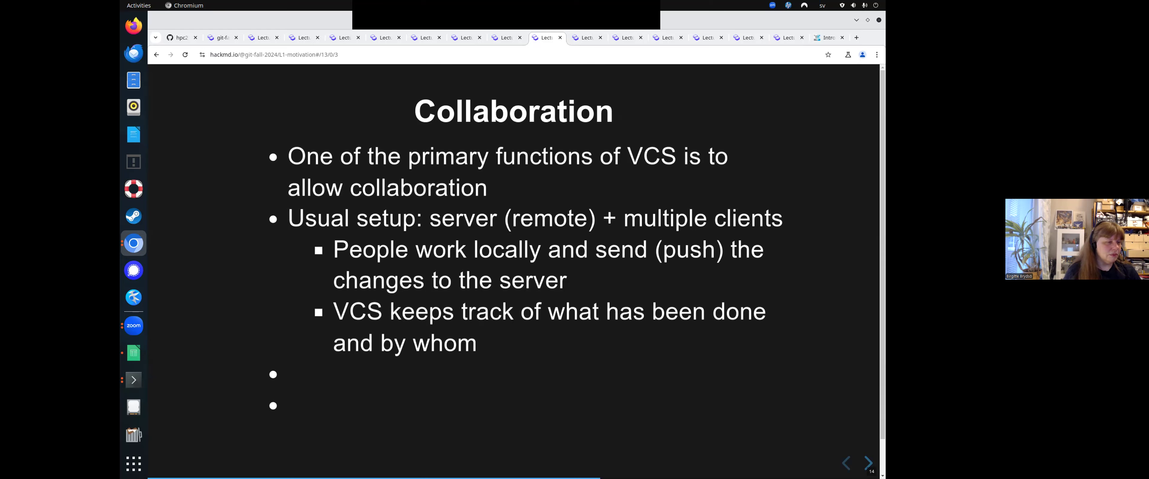
left_click(868, 467)
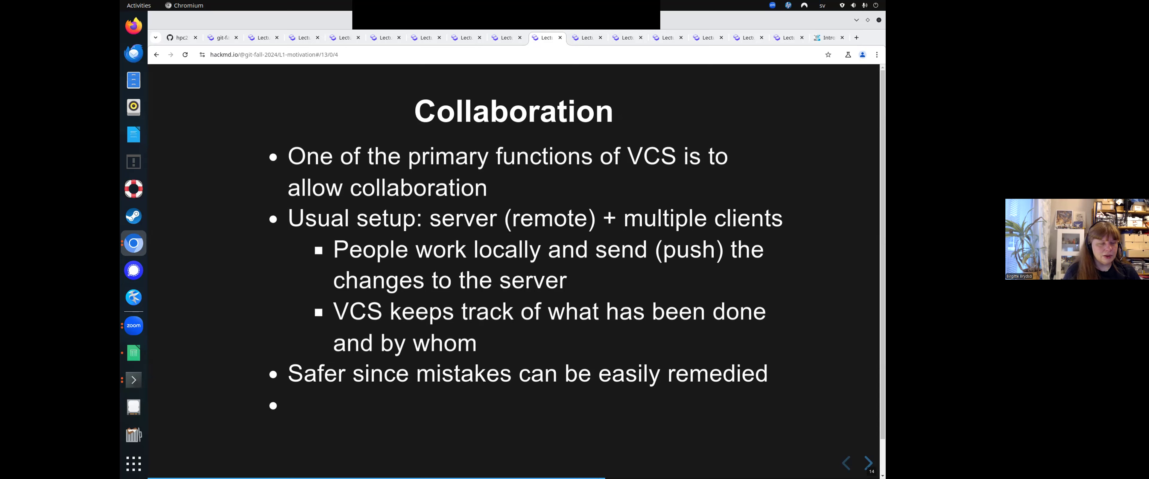
left_click(867, 465)
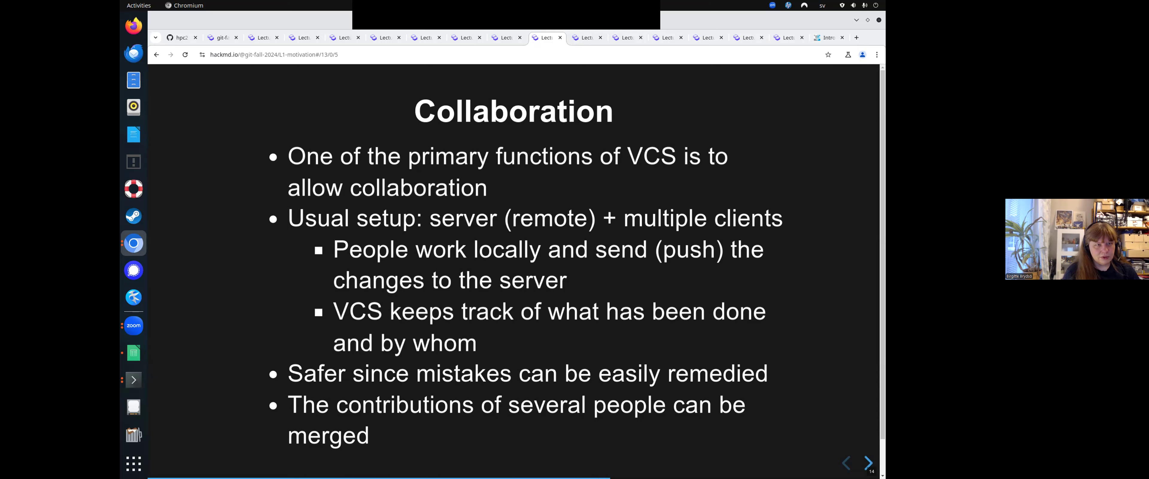
left_click(867, 465)
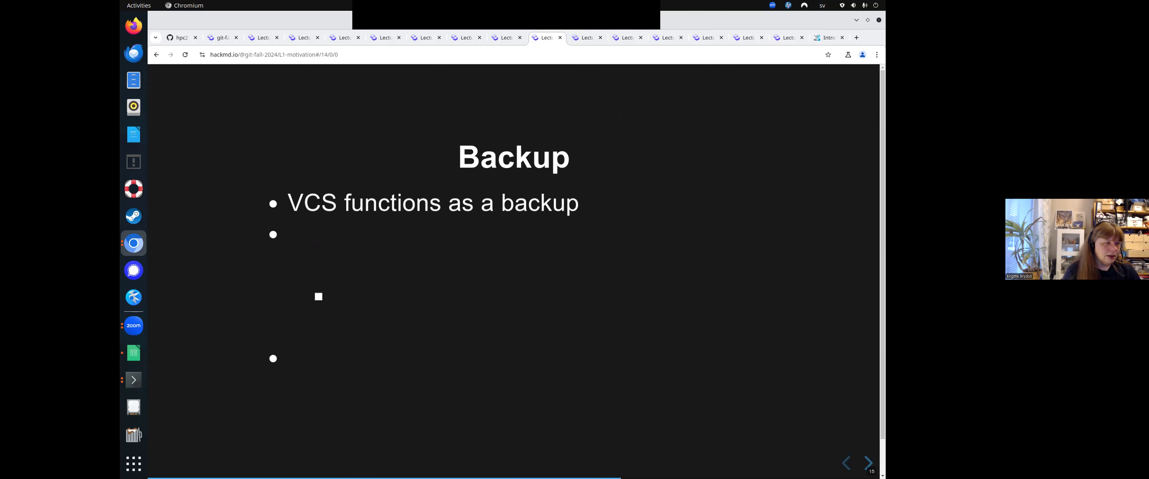
Reveal the local copies and lost-files points, pass Integration and reach Summing up.
left_click(868, 463)
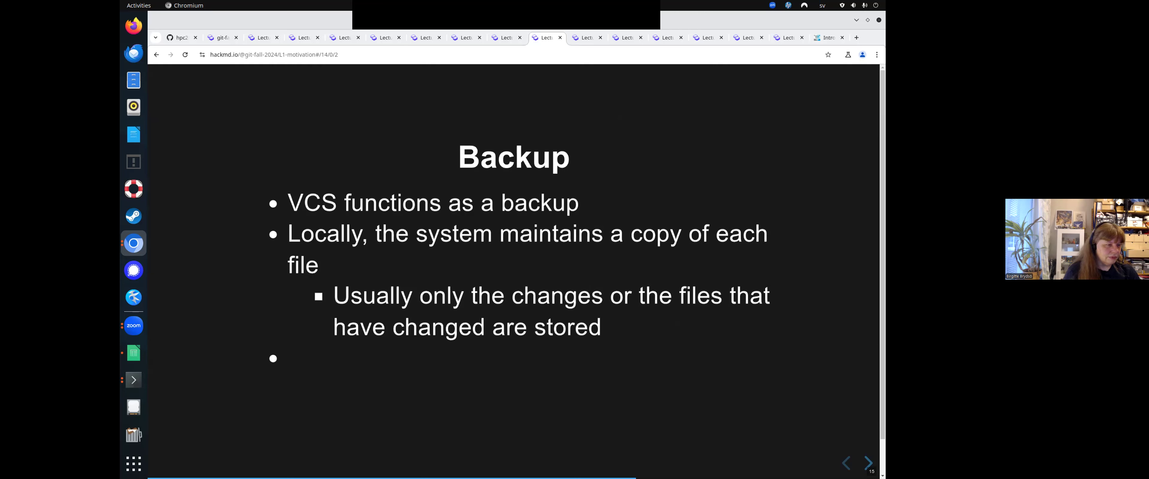
left_click(868, 463)
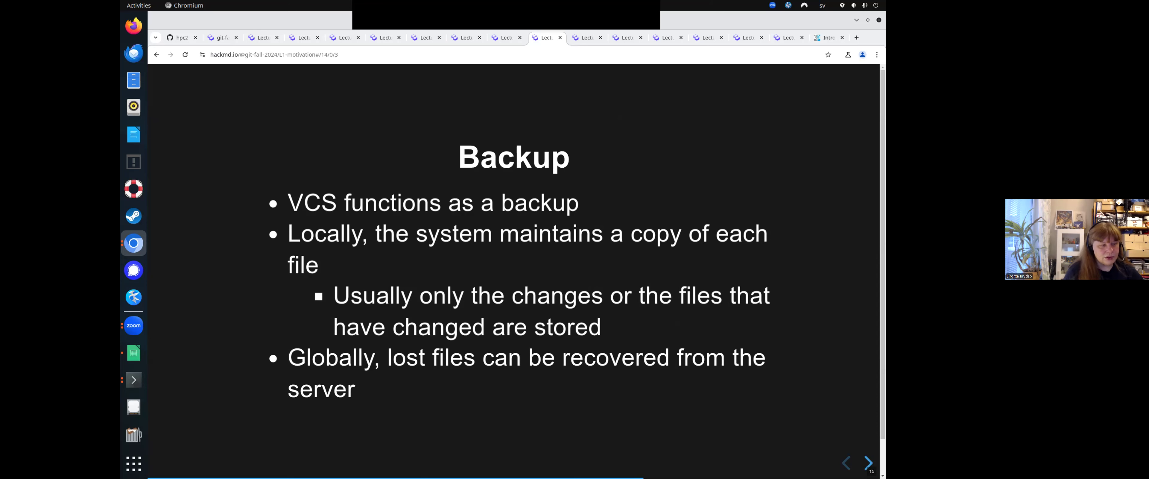
left_click(868, 465)
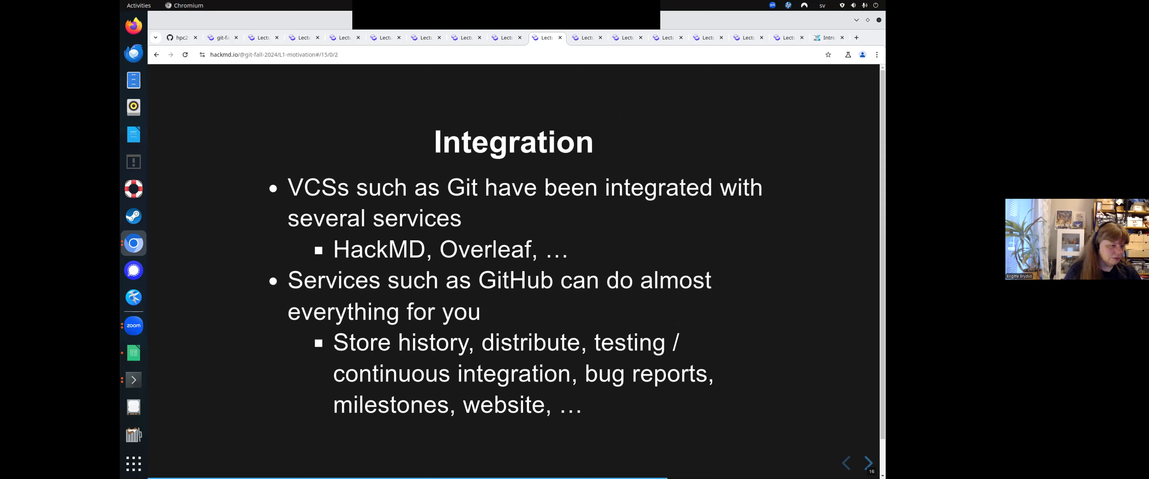
left_click(868, 462)
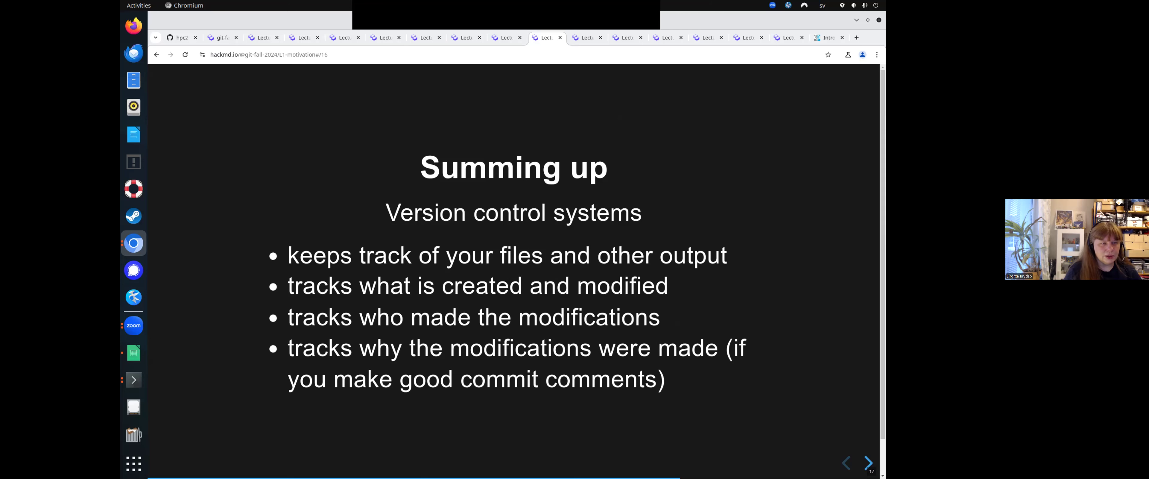
Pass Practical use cases to the Source code slide with its deployment points shown.
left_click(867, 463)
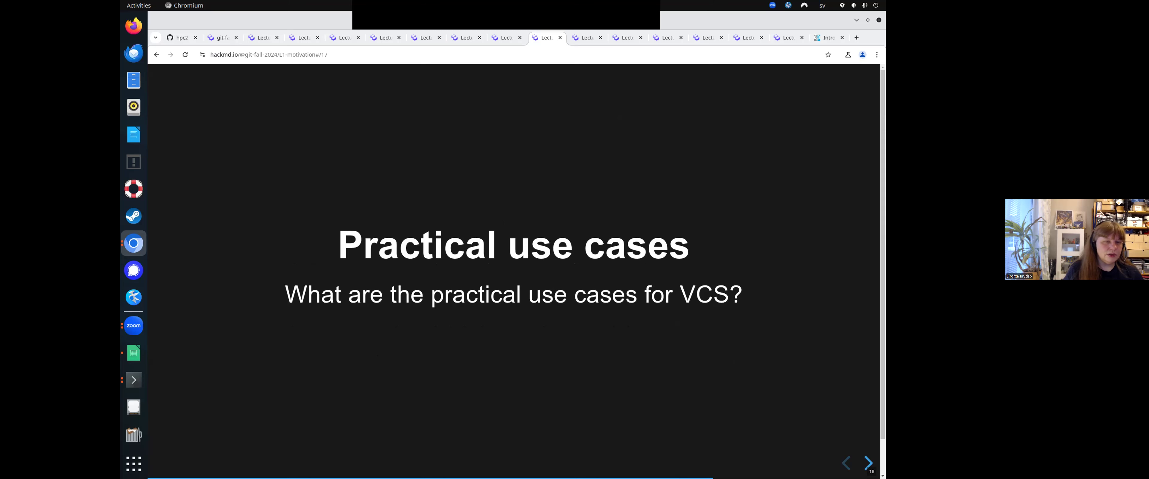
left_click(868, 464)
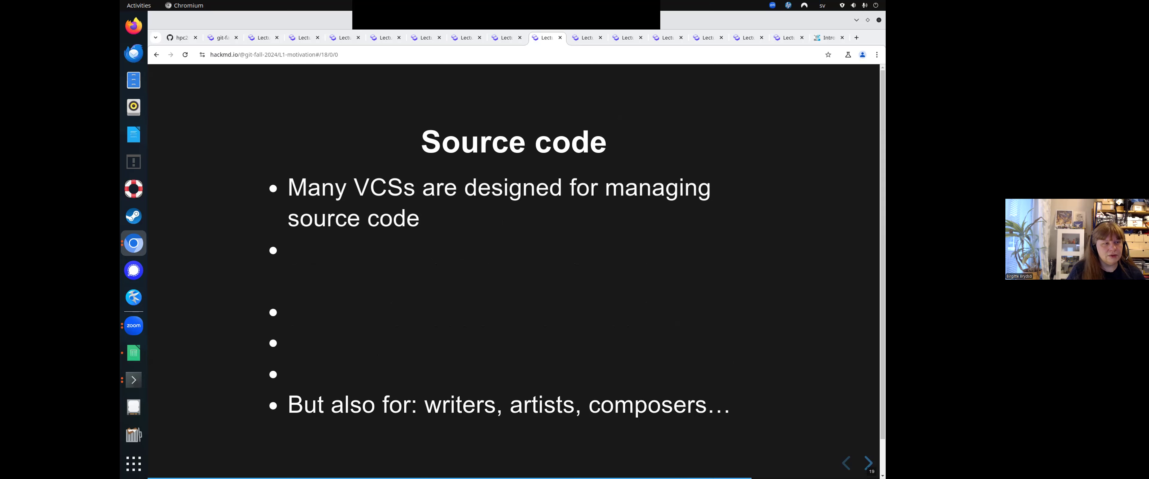
left_click(867, 465)
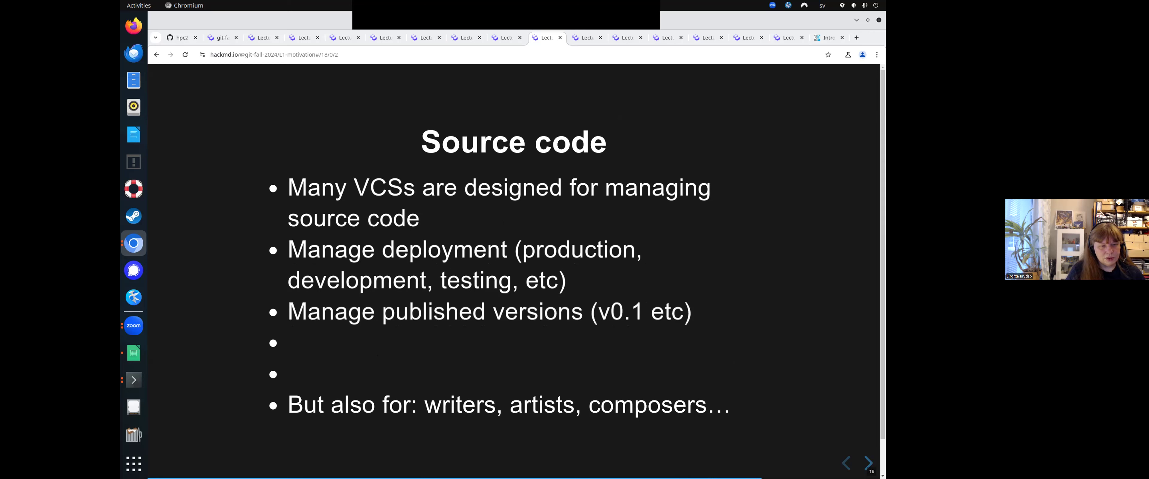
Reveal the experimental features and bug hunting points, then reach the Latex files slide.
left_click(867, 465)
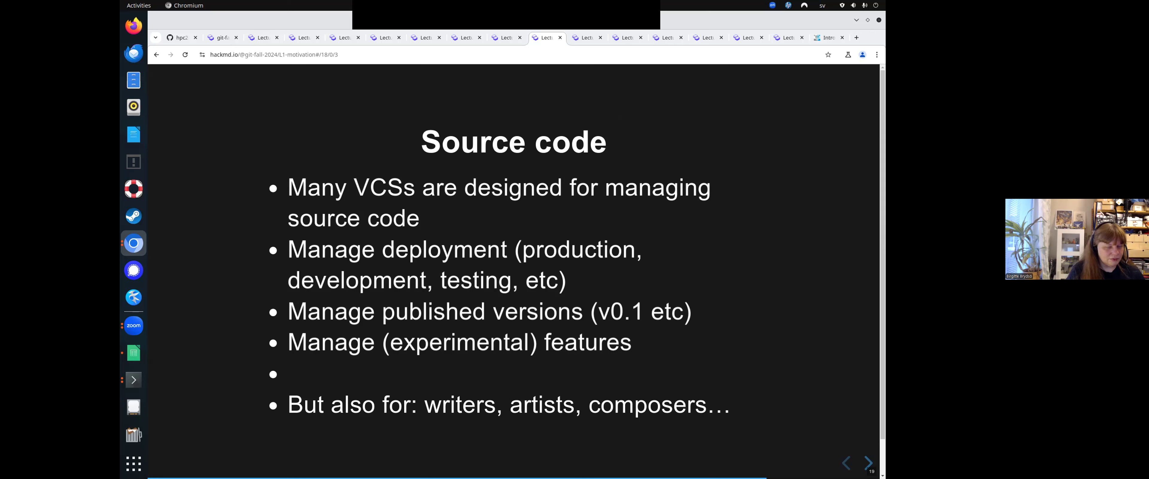
left_click(868, 464)
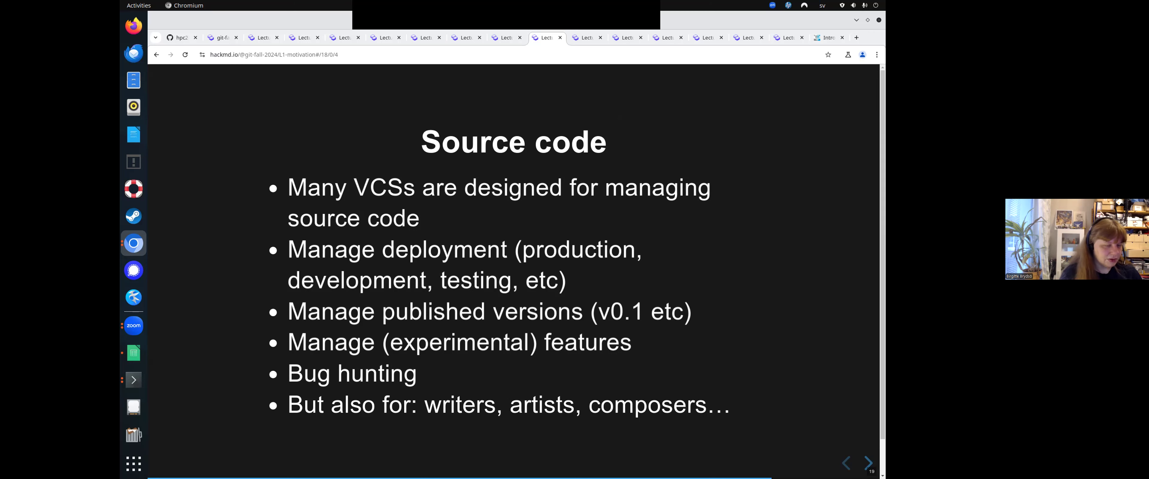
left_click(868, 464)
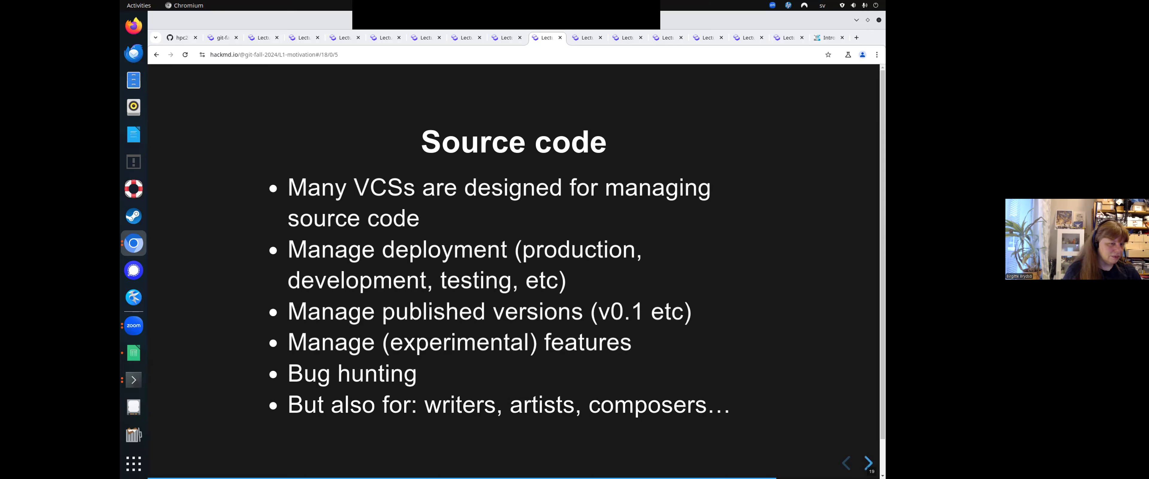
left_click(868, 464)
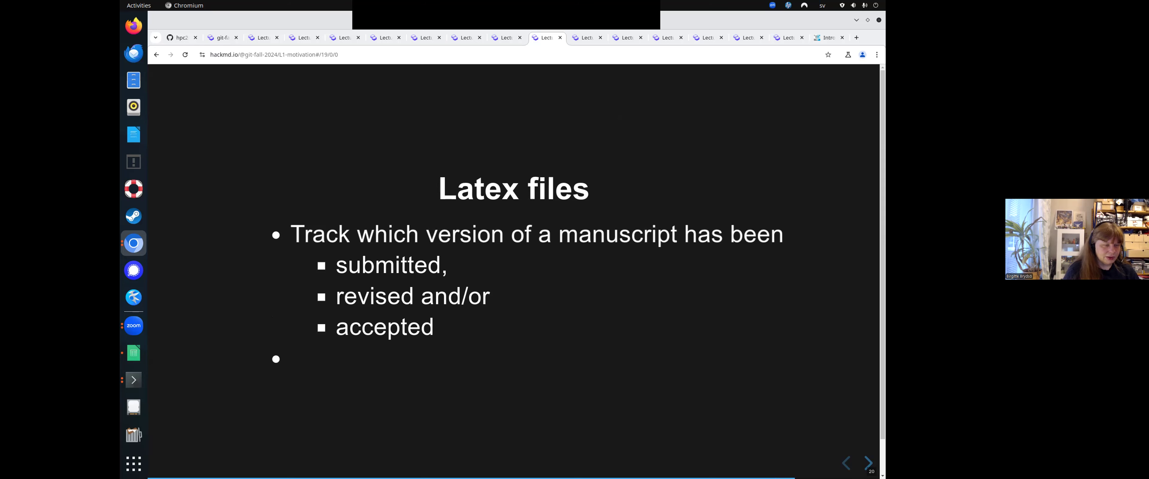
Reveal the author-collaboration bullet, present the HPC slide with its input/output tracking point, and advance to Examples of VCS.
left_click(868, 464)
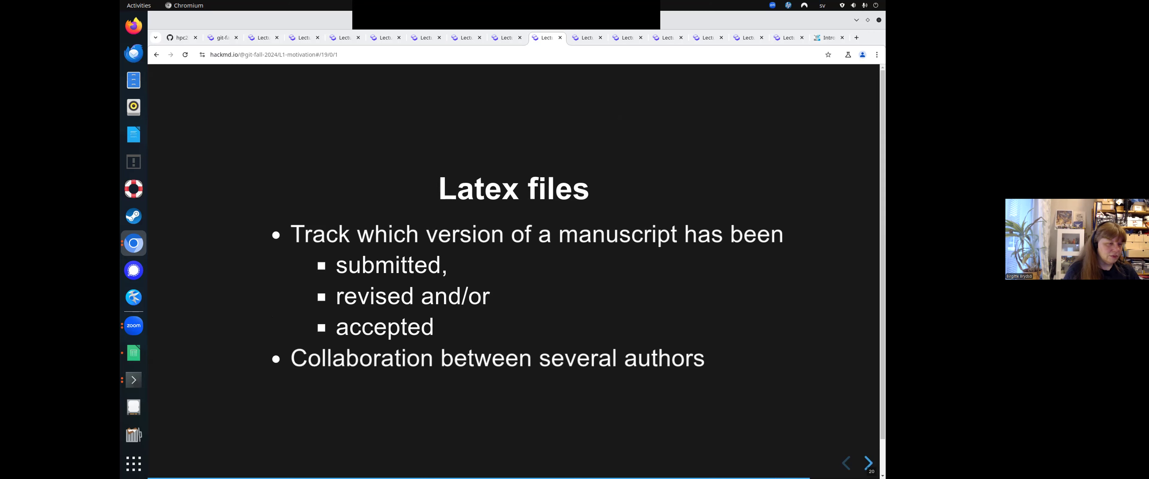
left_click(868, 463)
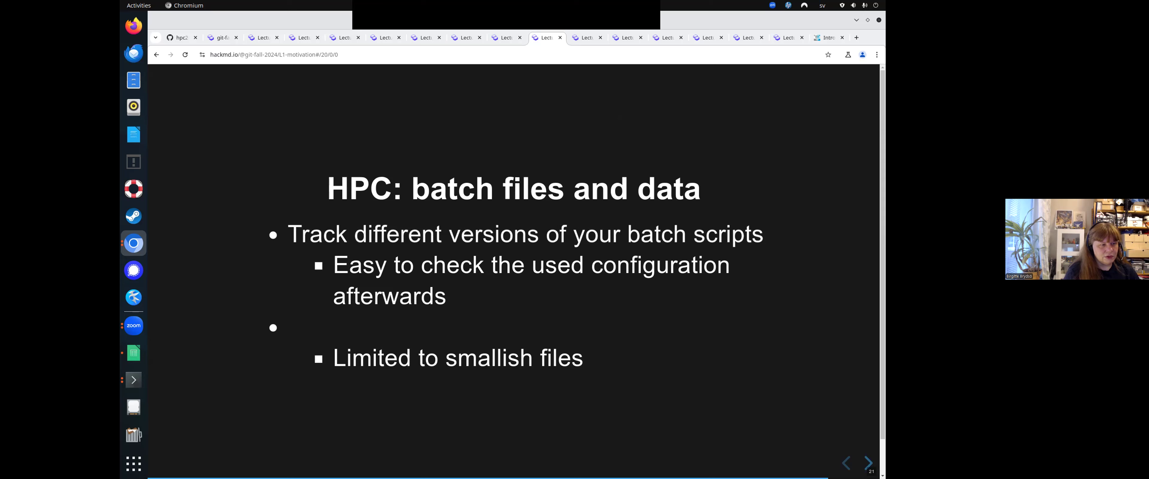
left_click(867, 463)
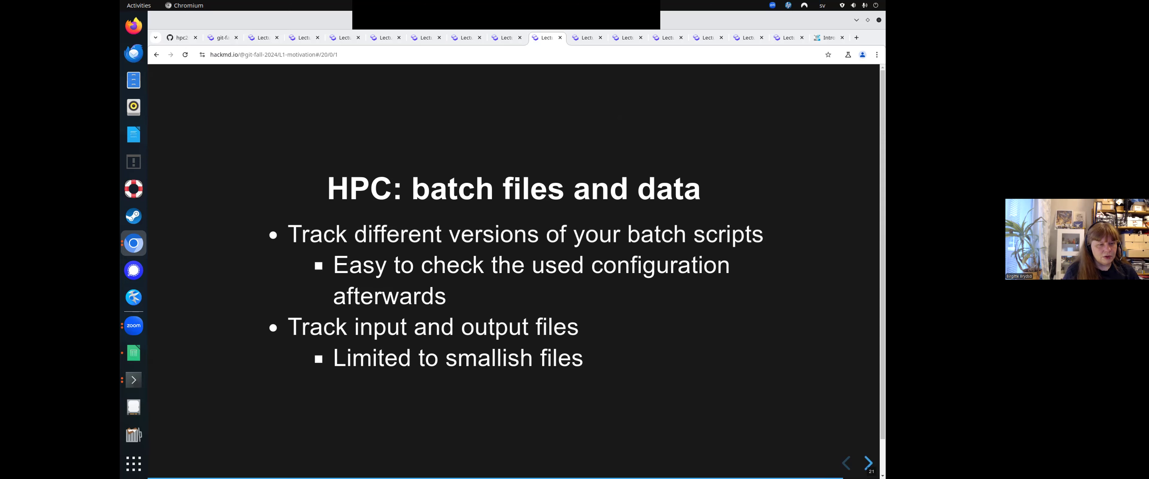
left_click(867, 463)
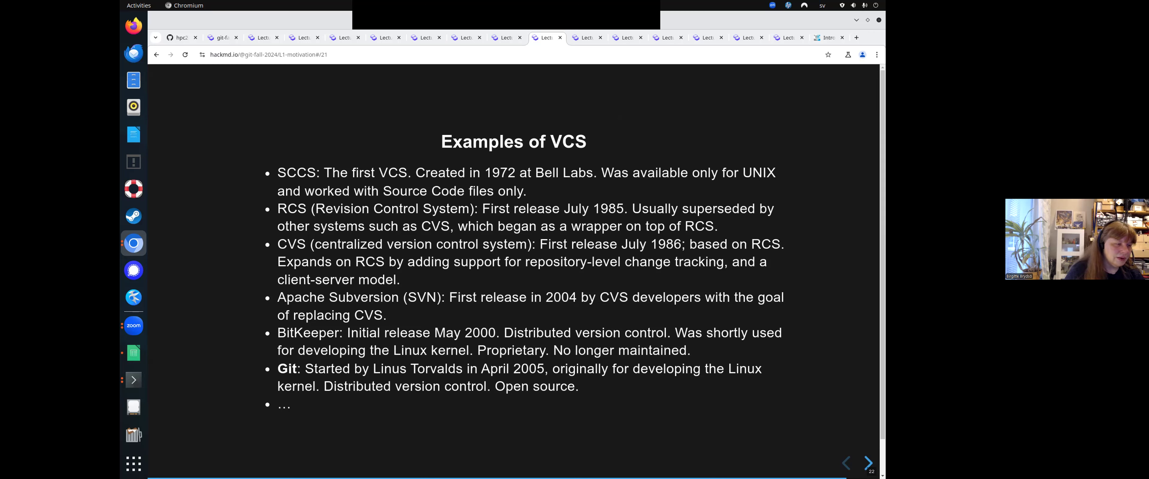
Advance from the Examples of VCS slide to the blank final slide.
left_click(868, 464)
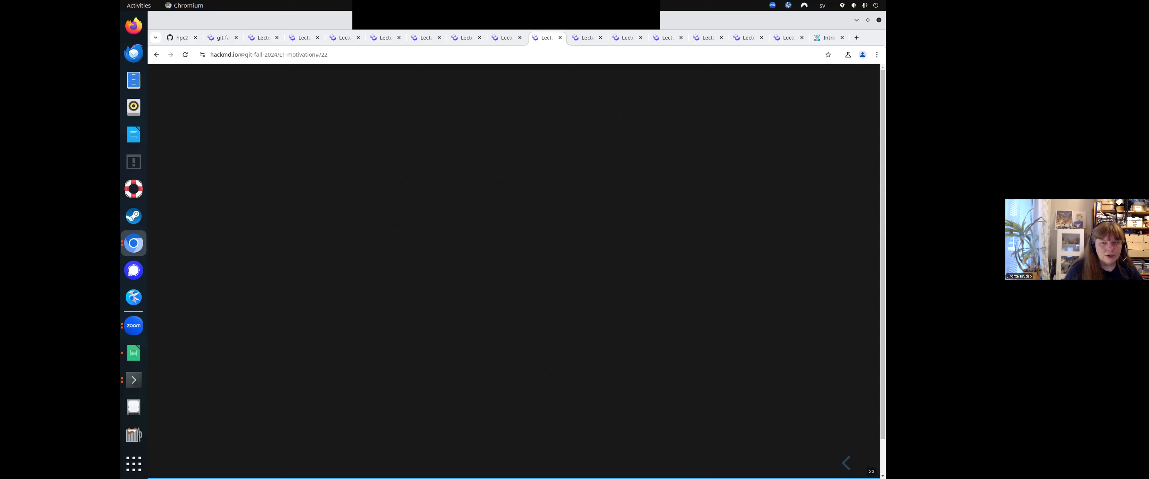